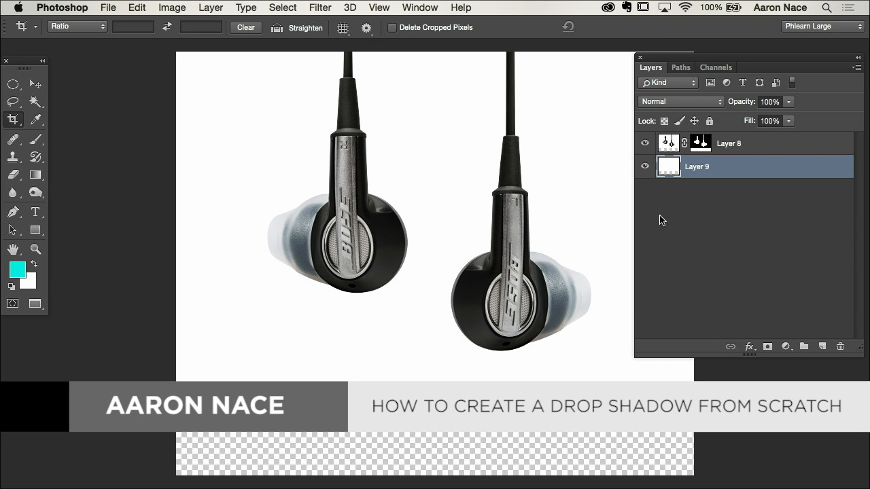
Step: Add a Solid Color fill layer set to white beneath the earphones layer
{"action": "left_click", "coordinate": [783, 347]}
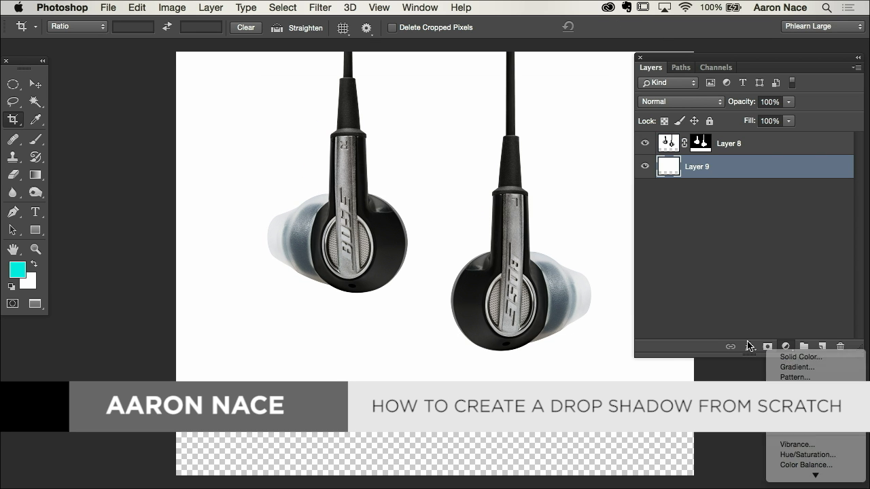
{"action": "left_click", "coordinate": [799, 358]}
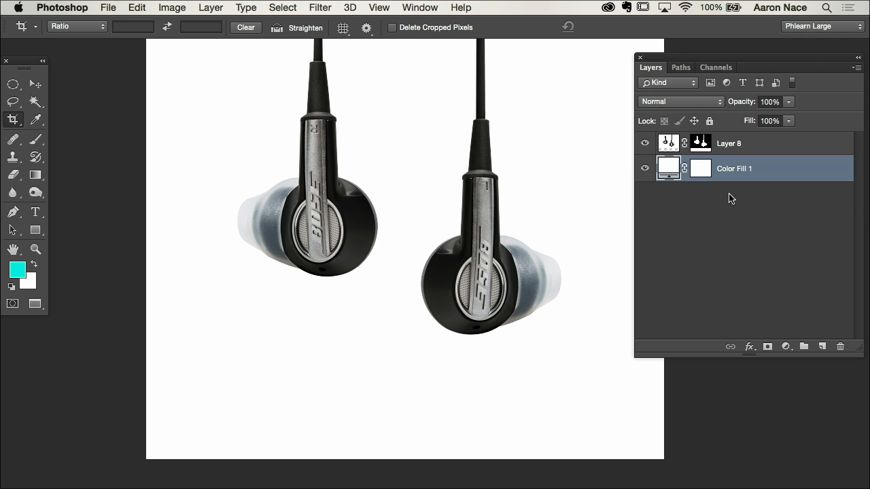
{"action": "mouse_move", "coordinate": [722, 205]}
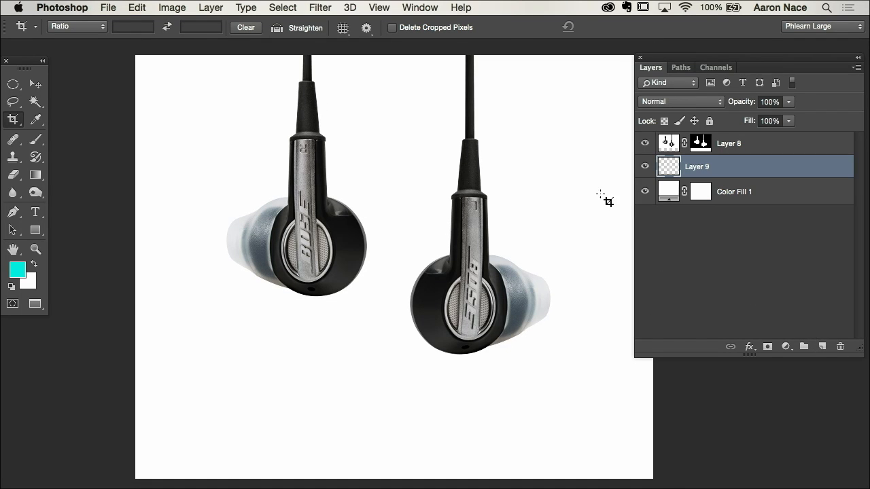
Step: Draw a flat elliptical selection and place it on the white ground beneath the right earphone
{"action": "left_click", "coordinate": [14, 84]}
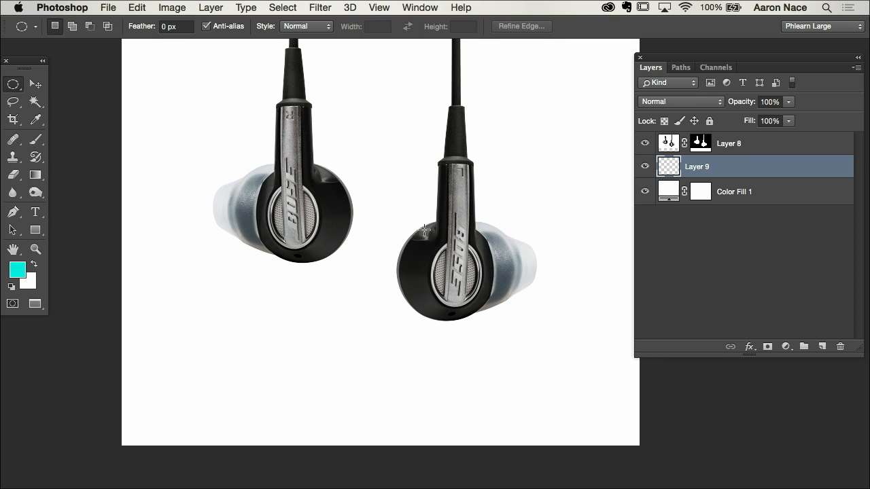
{"action": "left_click_drag", "start_coordinate": [425, 231], "coordinate": [492, 313]}
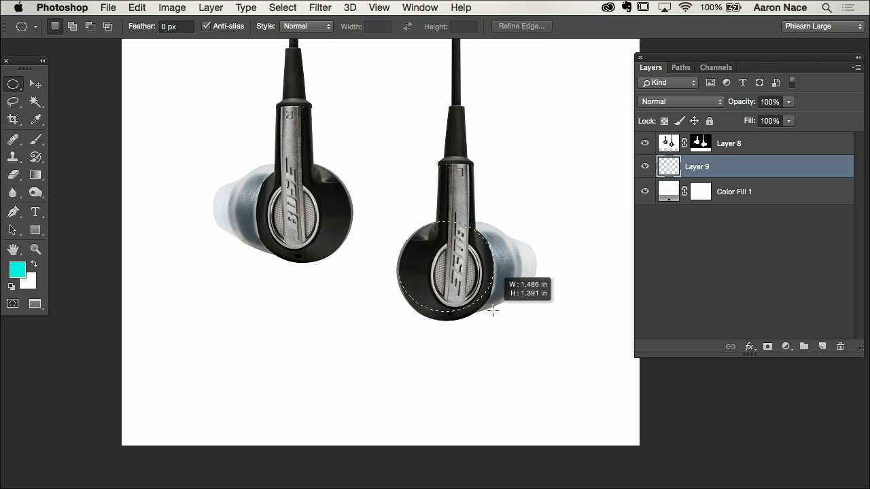
{"action": "left_click_drag", "start_coordinate": [492, 310], "coordinate": [495, 265]}
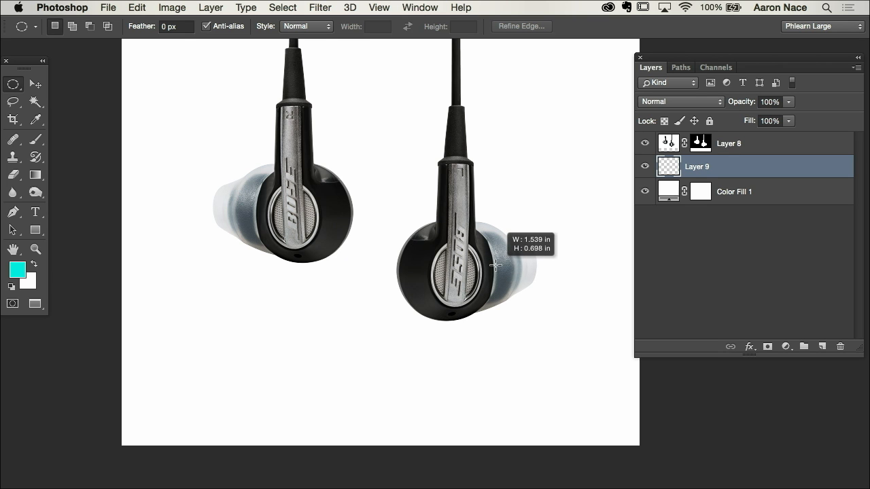
{"action": "left_click_drag", "start_coordinate": [401, 333], "coordinate": [501, 367]}
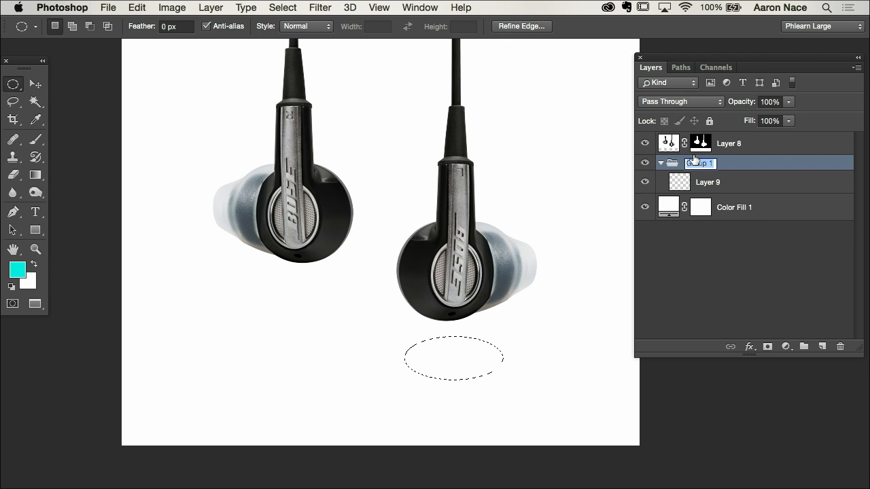
Step: Group the layer as 'Shadow' and fill the ellipse with black at faint opacity
{"action": "type", "text": "Shadow"}
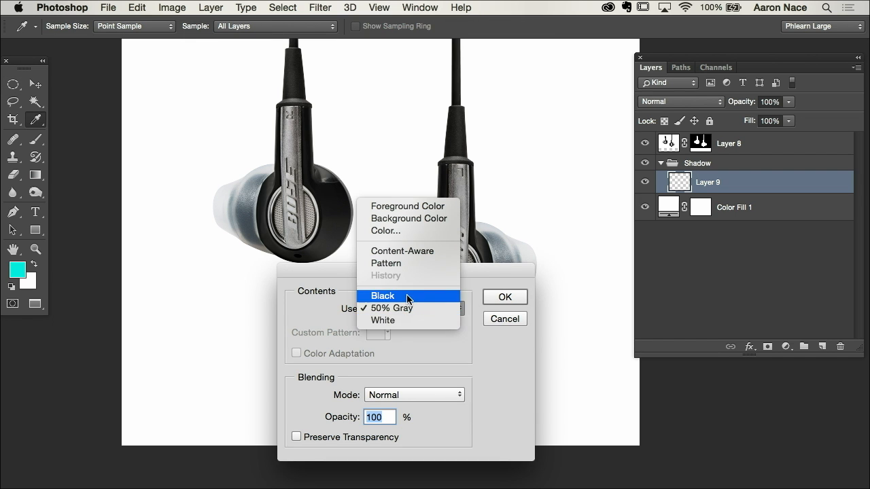
{"action": "left_click", "coordinate": [505, 296]}
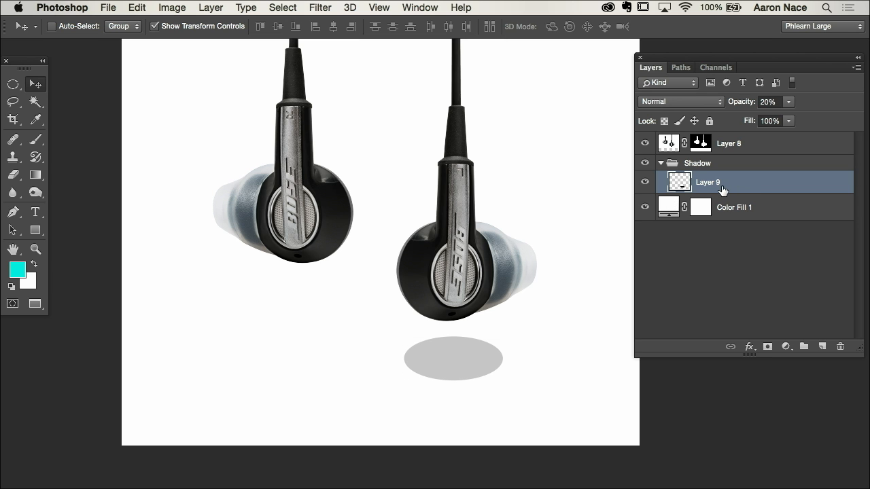
Step: Apply a wide Gaussian Blur of about 85 px to the shadow ellipse layer
{"action": "left_click", "coordinate": [319, 7]}
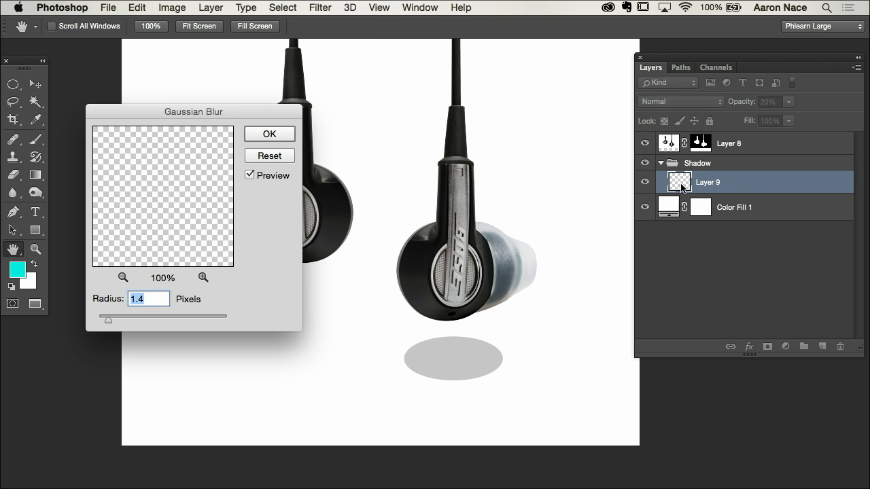
{"action": "left_click_drag", "start_coordinate": [109, 320], "coordinate": [157, 321]}
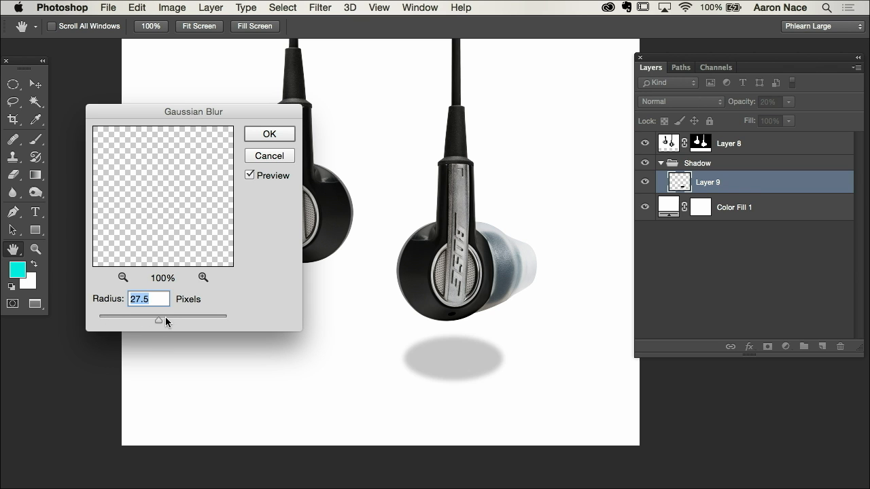
{"action": "left_click_drag", "start_coordinate": [159, 321], "coordinate": [178, 320]}
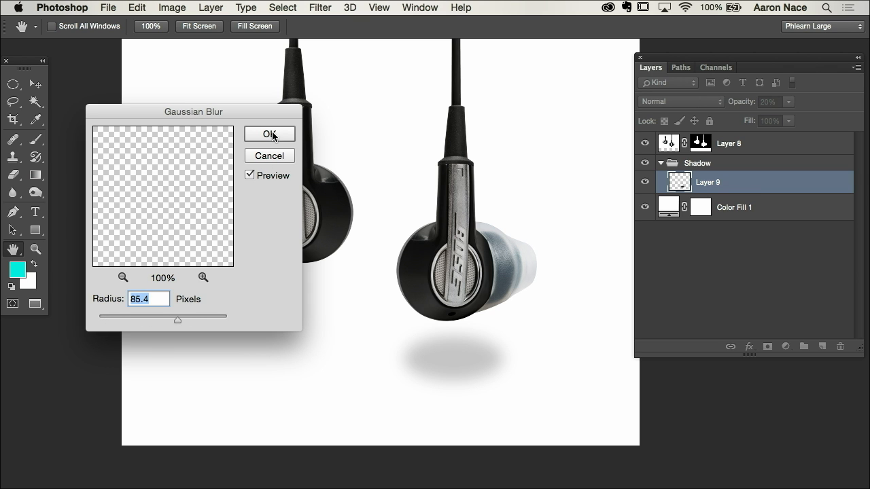
{"action": "left_click", "coordinate": [269, 133]}
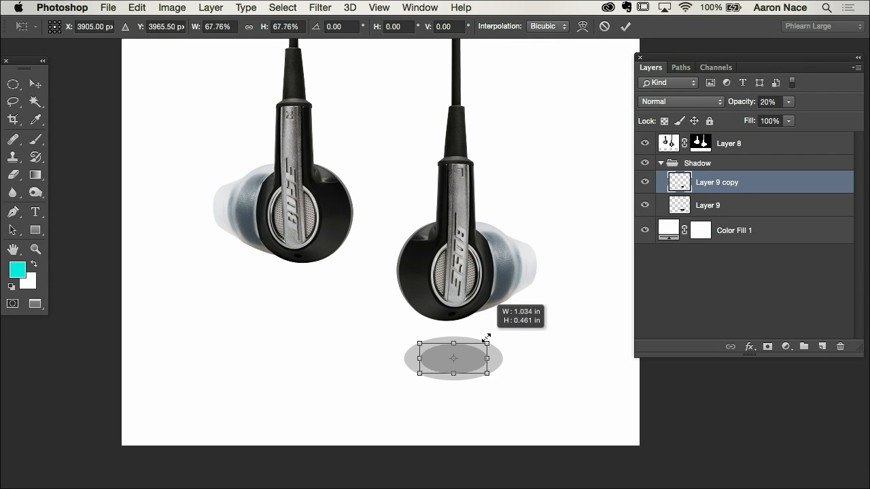
Step: Scale one shadow copy smaller and another wider and flatter with Free Transform
{"action": "left_click_drag", "start_coordinate": [487, 337], "coordinate": [484, 335]}
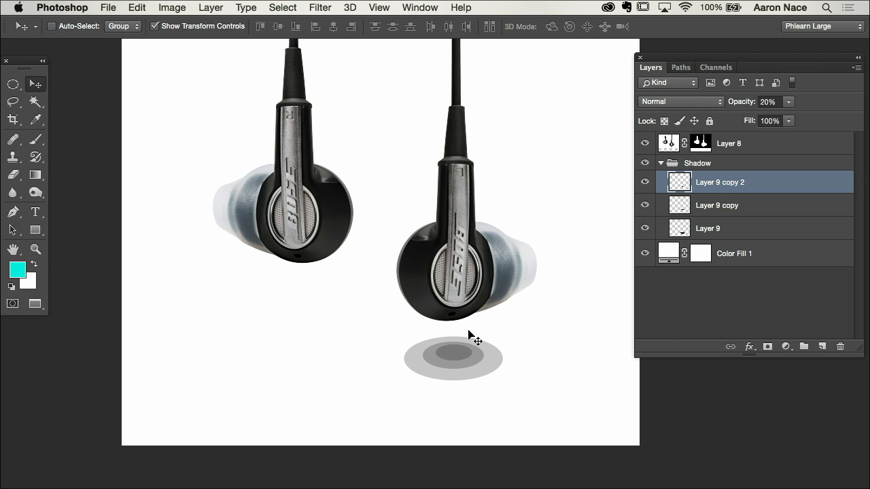
{"action": "mouse_move", "coordinate": [498, 373]}
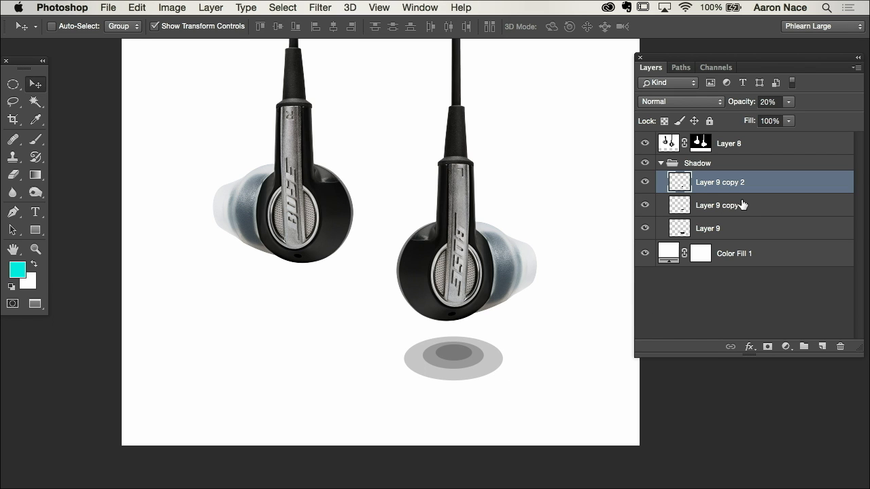
{"action": "left_click", "coordinate": [718, 205]}
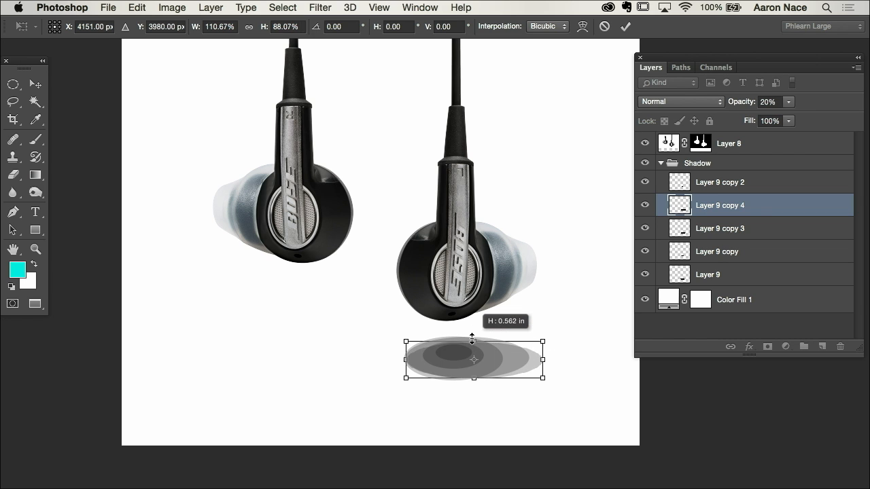
{"action": "left_click_drag", "start_coordinate": [473, 340], "coordinate": [473, 356]}
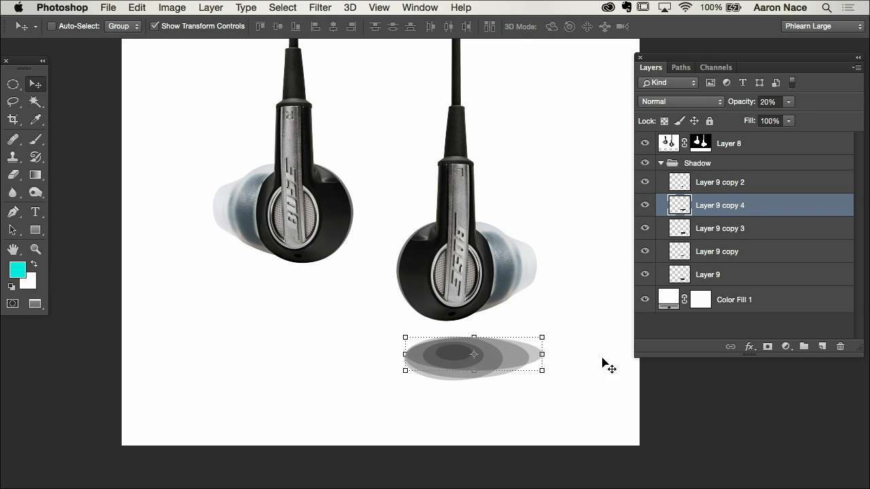
{"action": "left_click", "coordinate": [721, 228]}
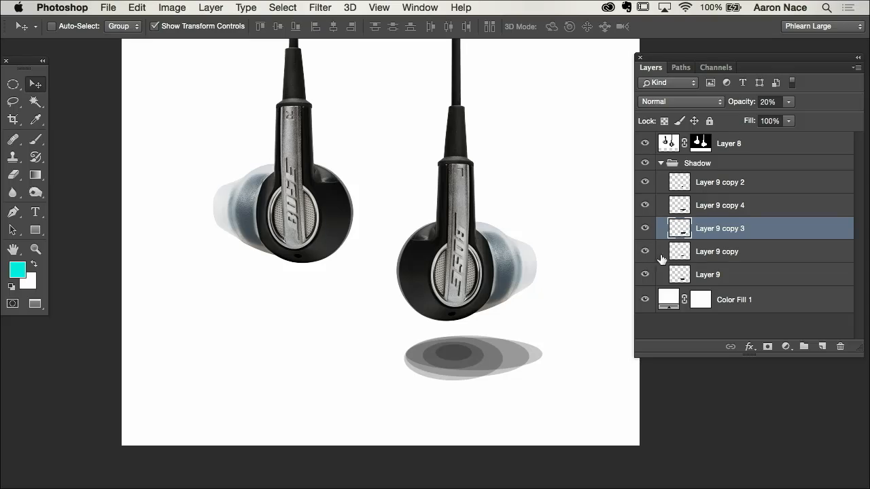
Step: Reorder the shadow copies in the Shadow group so they darken toward the centre
{"action": "left_click", "coordinate": [720, 182]}
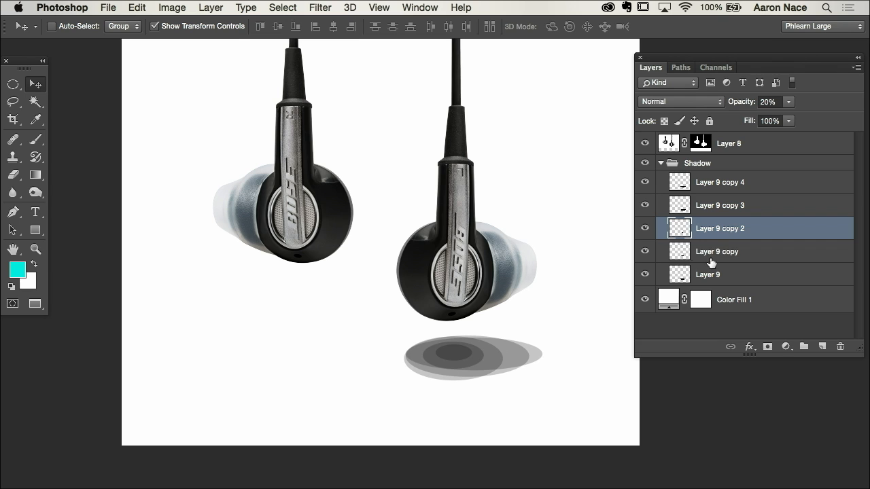
{"action": "left_click", "coordinate": [717, 251]}
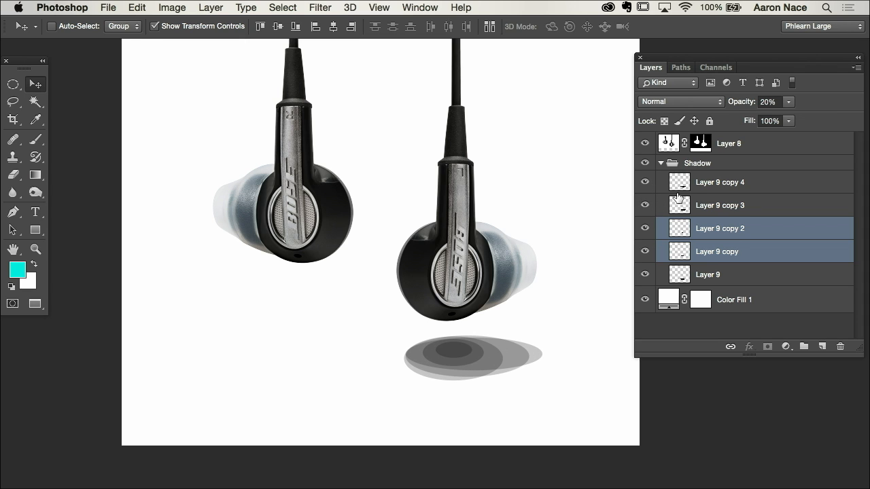
{"action": "left_click", "coordinate": [720, 182]}
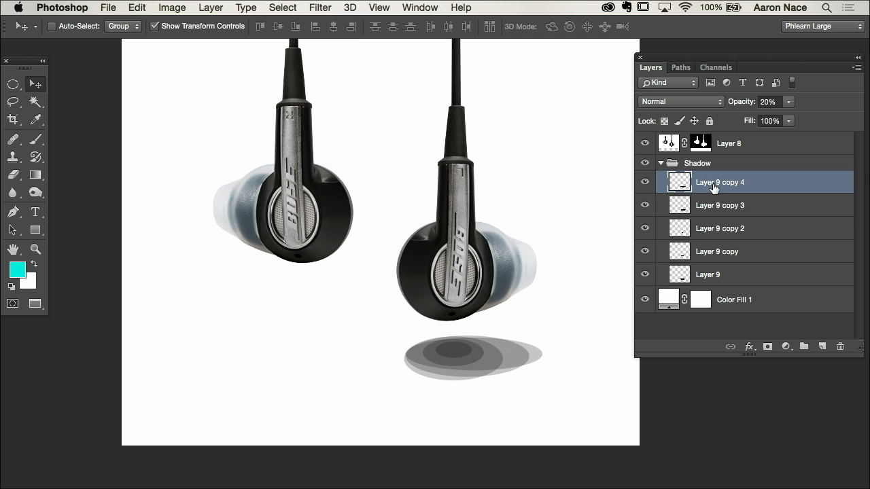
{"action": "mouse_move", "coordinate": [718, 193]}
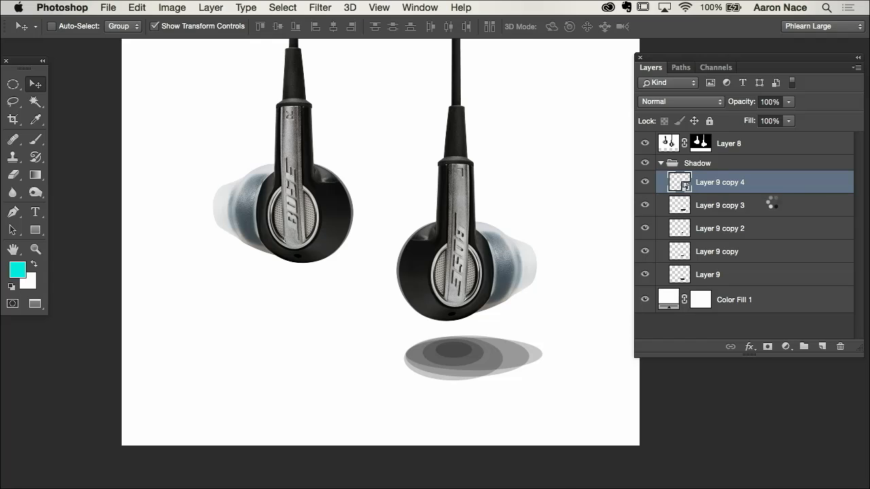
Step: Convert the Layer 9 shadow copies in the Shadow group to Smart Objects
{"action": "left_click", "coordinate": [721, 204]}
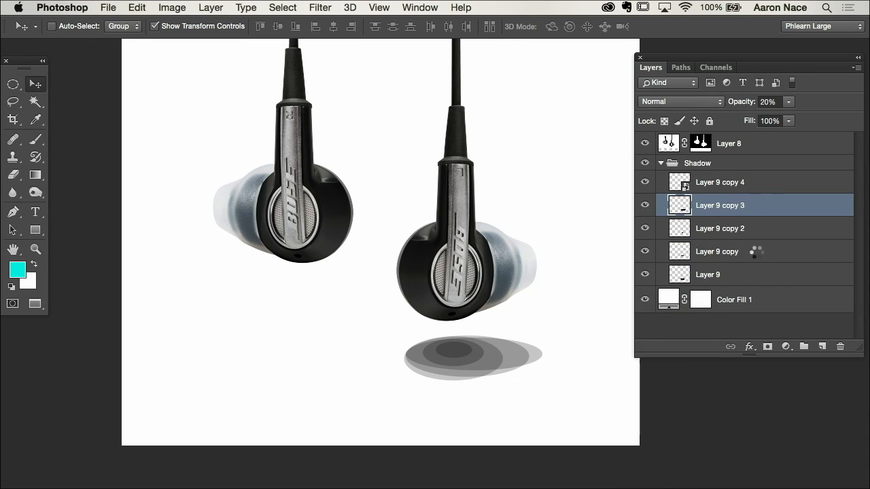
{"action": "left_click", "coordinate": [720, 229]}
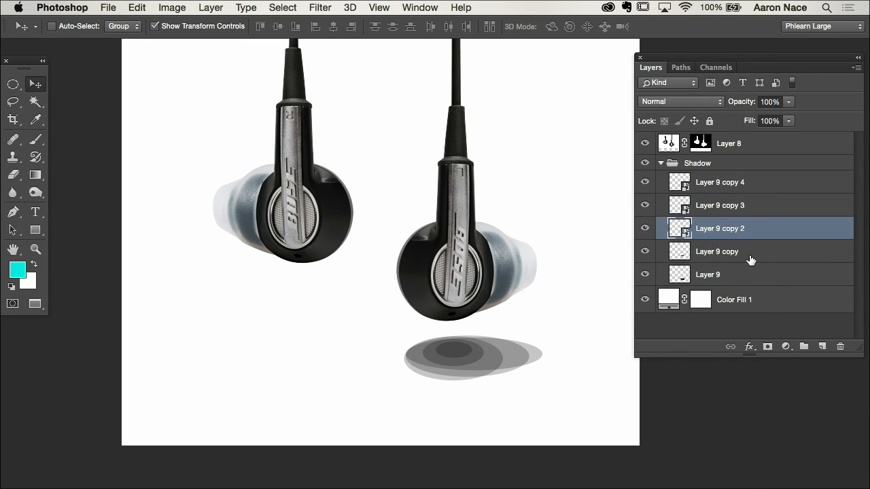
{"action": "right_click", "coordinate": [734, 275]}
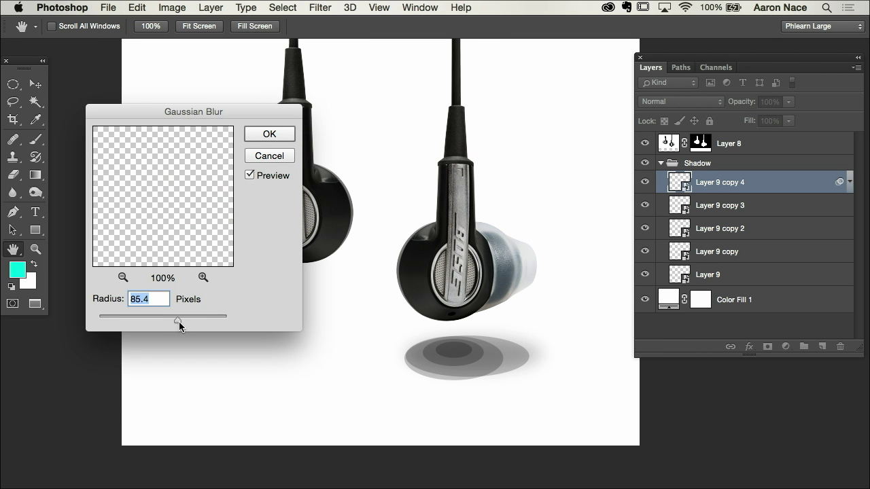
Step: Give Layer 9 copy 4 and copy 3 wide Gaussian blurs of about 106 px and 103 px
{"action": "left_click_drag", "start_coordinate": [179, 320], "coordinate": [182, 321]}
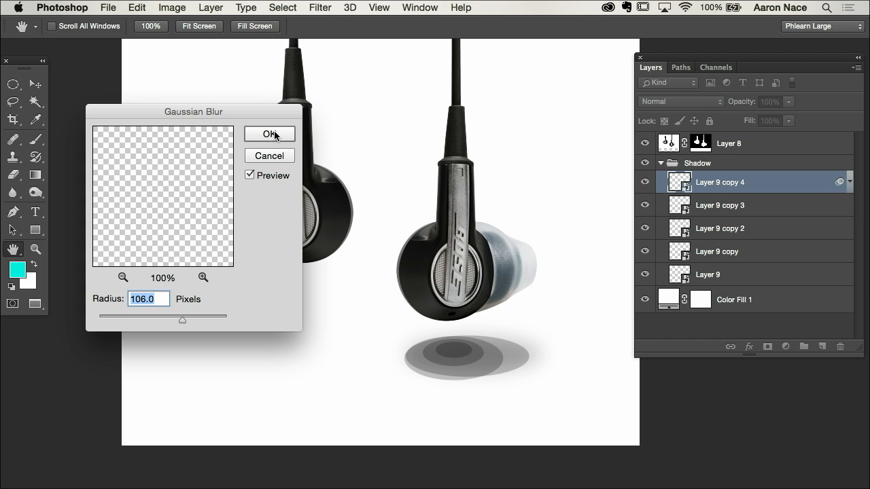
{"action": "left_click", "coordinate": [269, 134]}
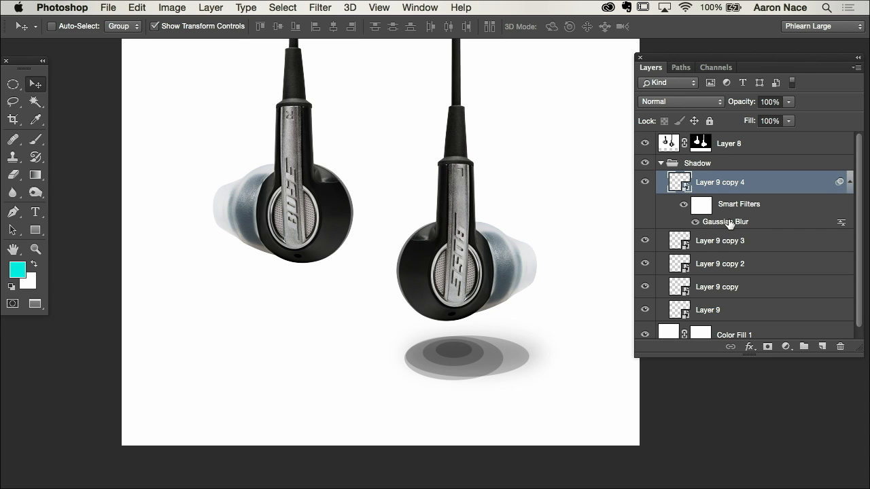
{"action": "left_click", "coordinate": [720, 240]}
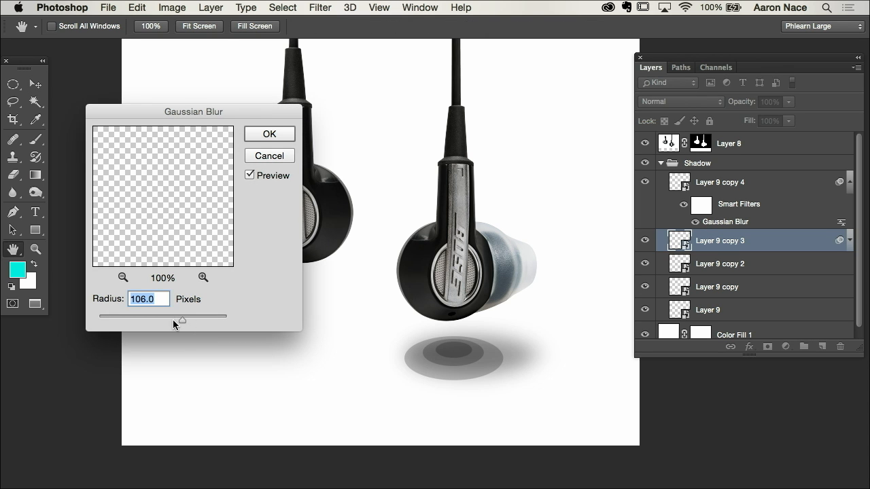
{"action": "left_click_drag", "start_coordinate": [182, 319], "coordinate": [182, 319]}
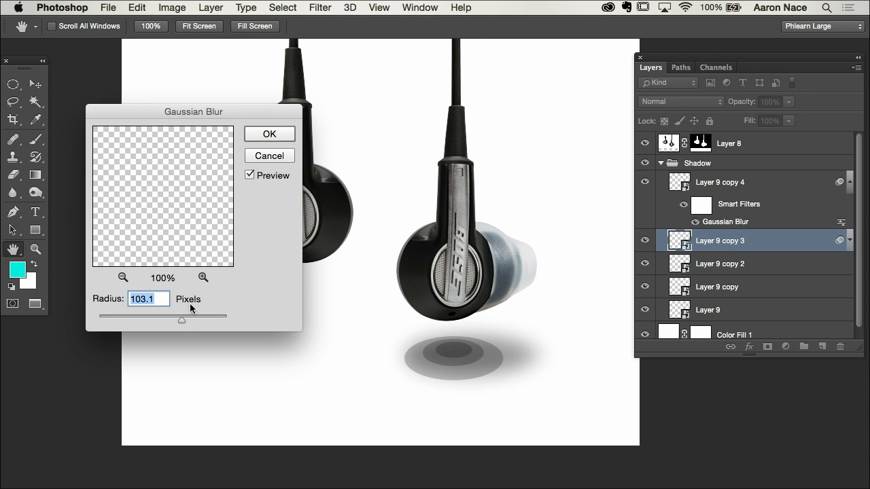
{"action": "left_click", "coordinate": [269, 133]}
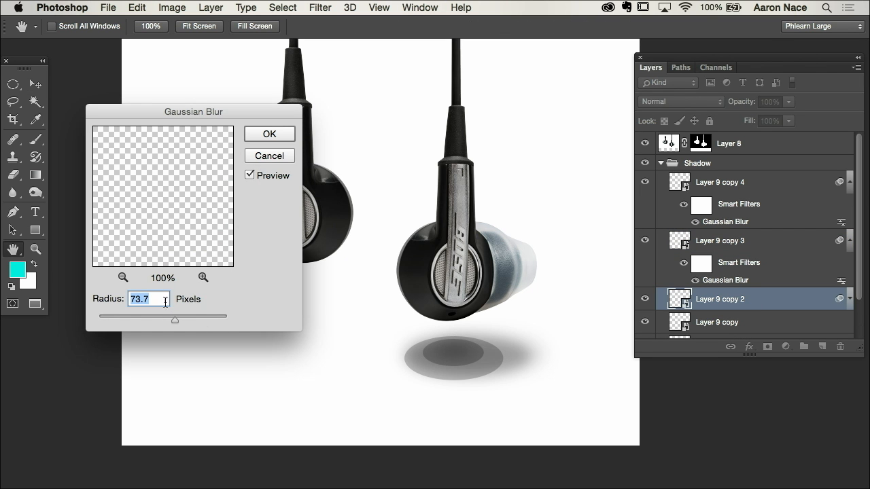
Step: Blur Layer 9 copy 2 at ~36 px, Layer 9 copy at ~59 px and the bottom Layer 9 at ~97 px
{"action": "left_click_drag", "start_coordinate": [174, 321], "coordinate": [161, 321]}
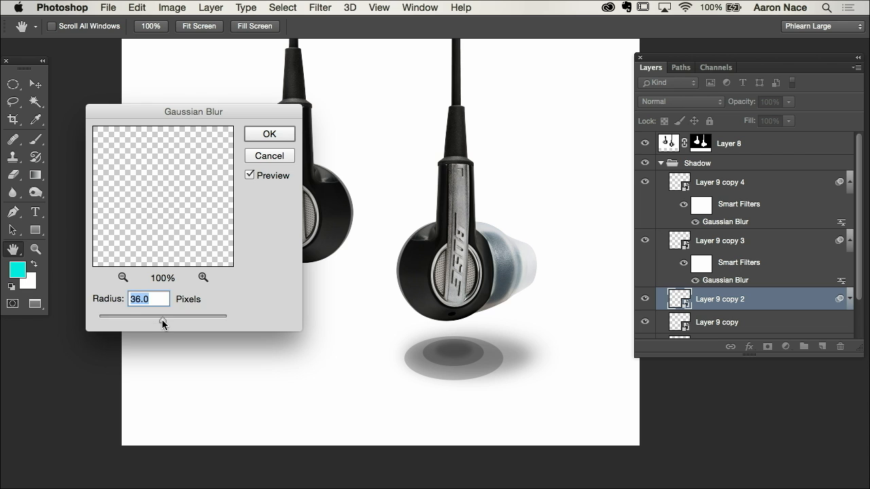
{"action": "mouse_move", "coordinate": [274, 129]}
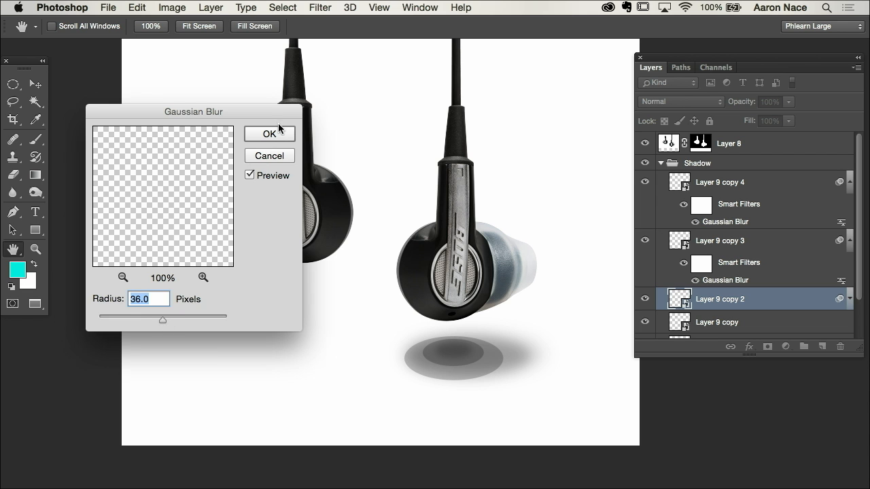
{"action": "left_click", "coordinate": [269, 133]}
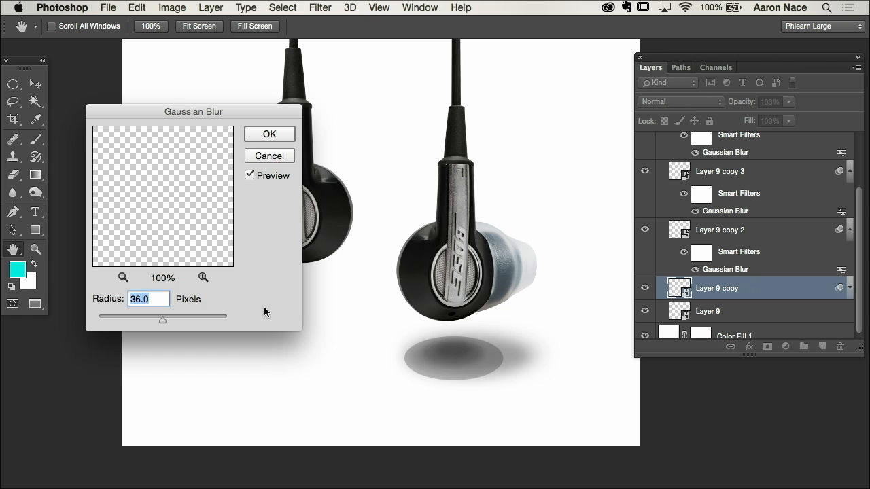
{"action": "left_click_drag", "start_coordinate": [163, 319], "coordinate": [175, 321]}
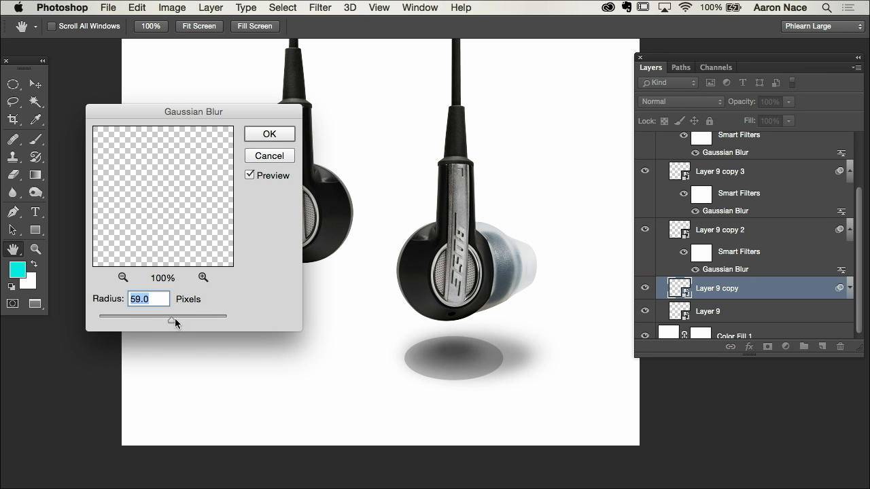
{"action": "left_click", "coordinate": [269, 133]}
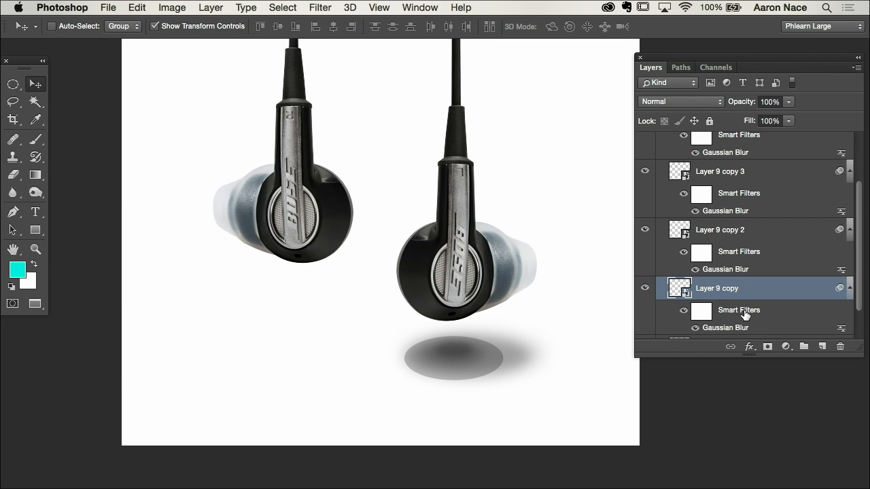
{"action": "scroll", "scroll_direction": "down", "scroll_amount": 3}
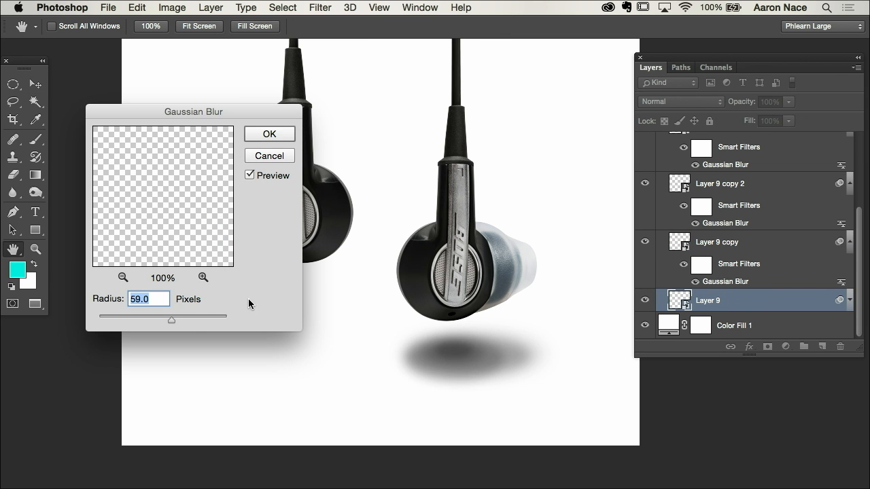
{"action": "left_click_drag", "start_coordinate": [171, 321], "coordinate": [183, 321]}
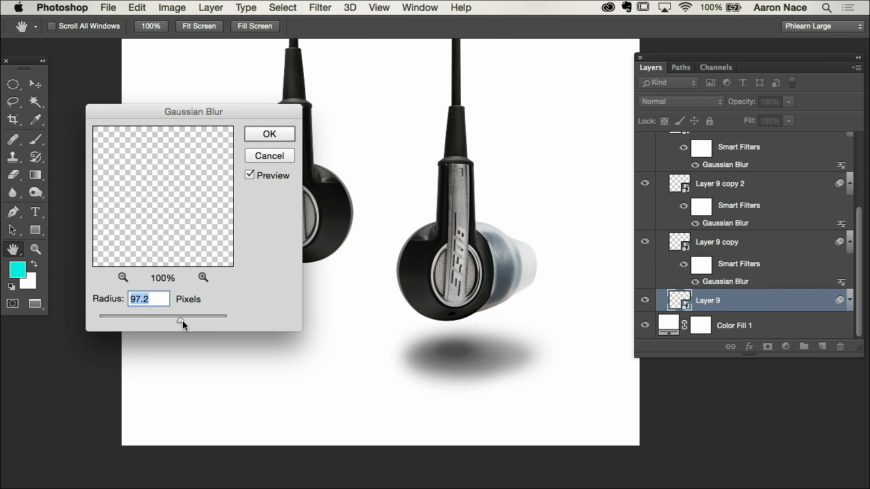
{"action": "left_click", "coordinate": [269, 133]}
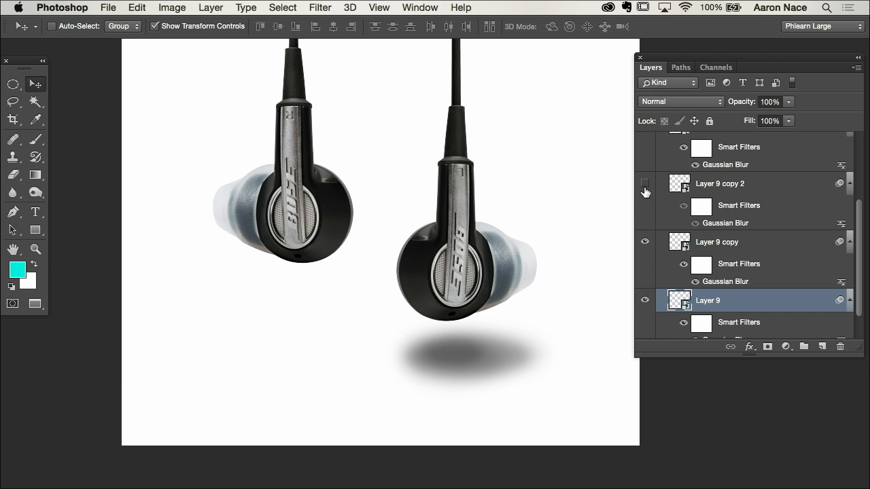
Step: Readjust Layer 9 copy 2's blur to about 53 px and Layer 9 copy's to about 70 px
{"action": "left_click", "coordinate": [644, 184]}
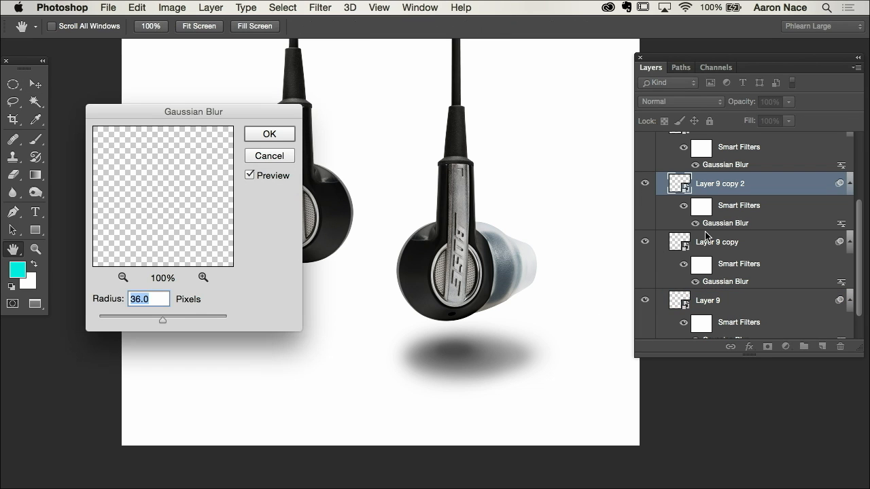
{"action": "left_click_drag", "start_coordinate": [163, 317], "coordinate": [171, 317]}
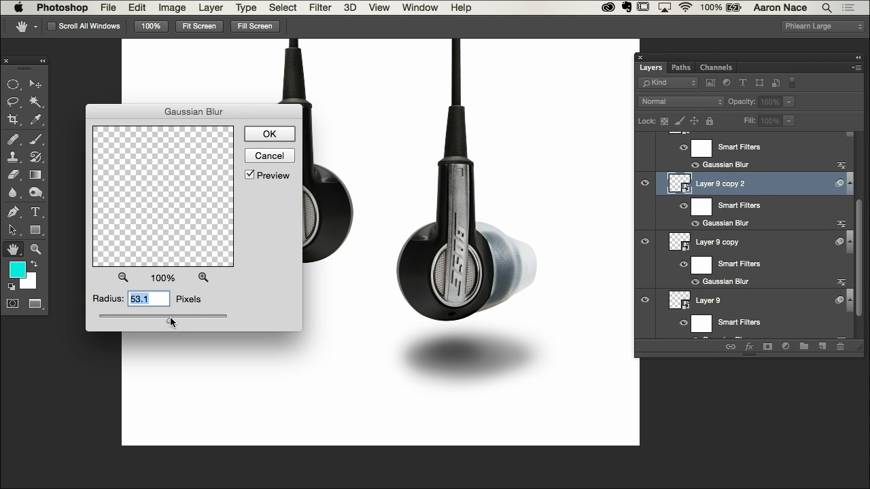
{"action": "left_click", "coordinate": [269, 135]}
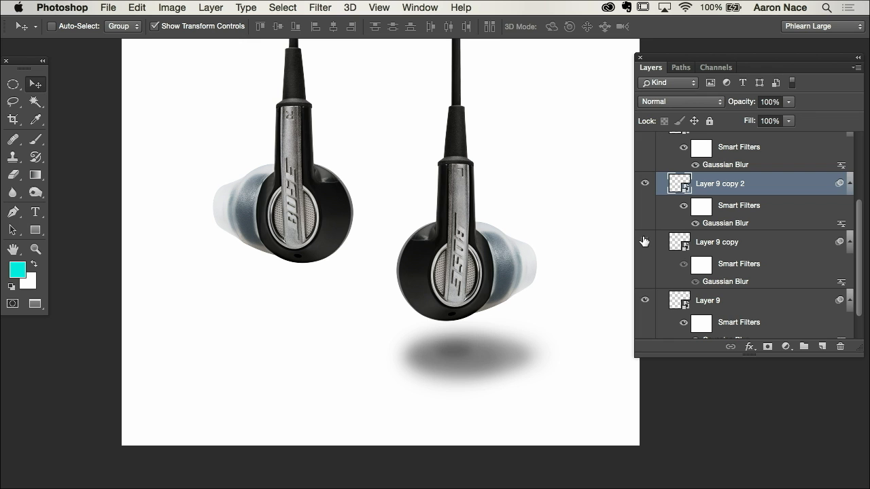
{"action": "left_click", "coordinate": [718, 242]}
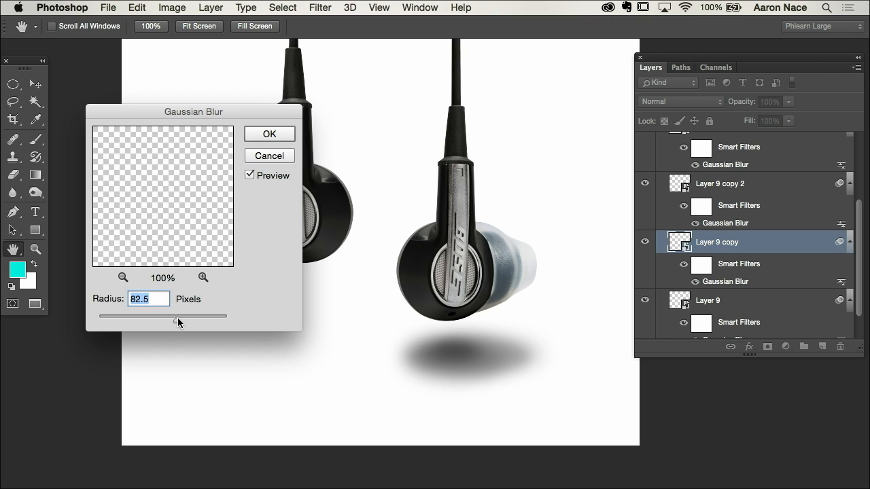
{"action": "left_click_drag", "start_coordinate": [174, 317], "coordinate": [179, 317]}
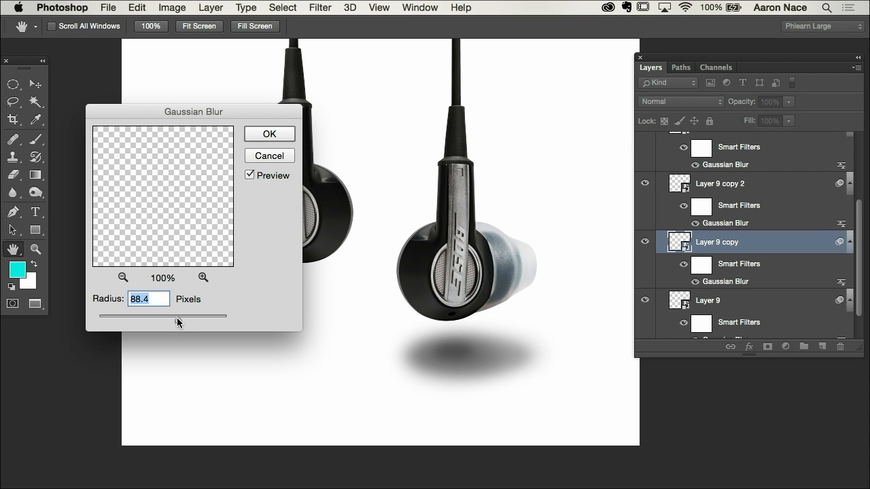
{"action": "left_click_drag", "start_coordinate": [180, 316], "coordinate": [175, 321]}
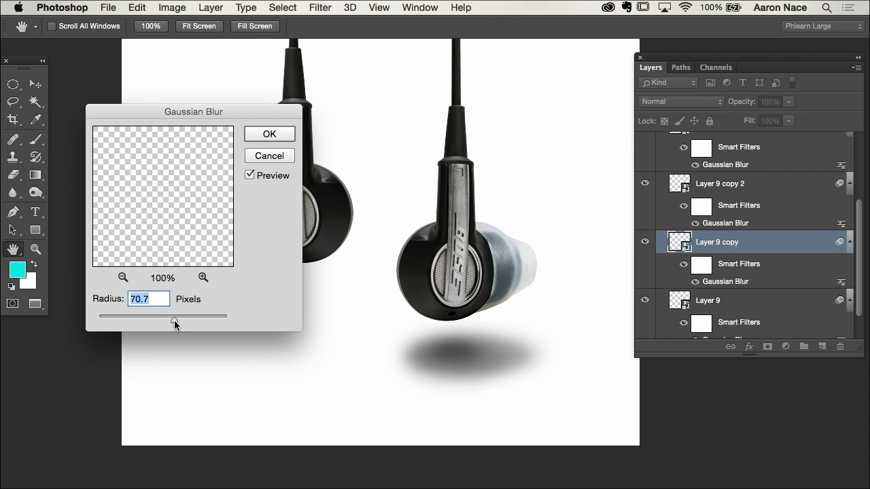
{"action": "left_click", "coordinate": [269, 133]}
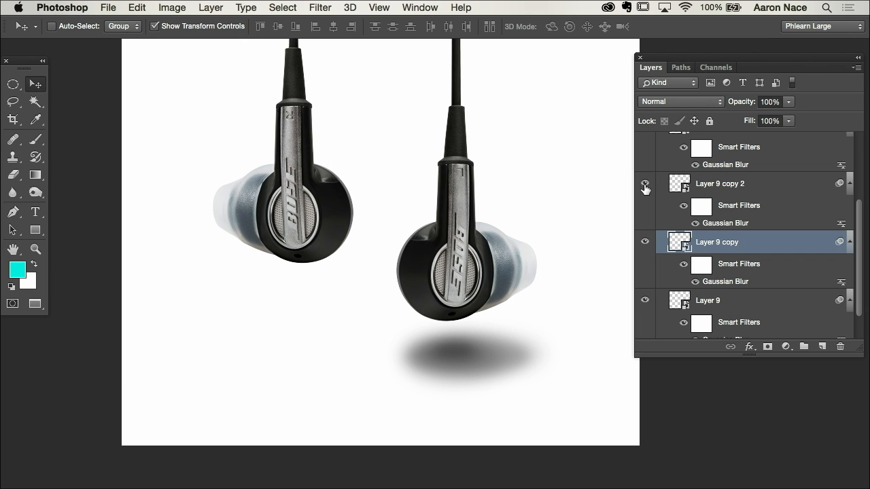
Step: Scale a duplicated shadow copy down to about 62% to tighten the shadow's darker core
{"action": "left_click", "coordinate": [719, 183]}
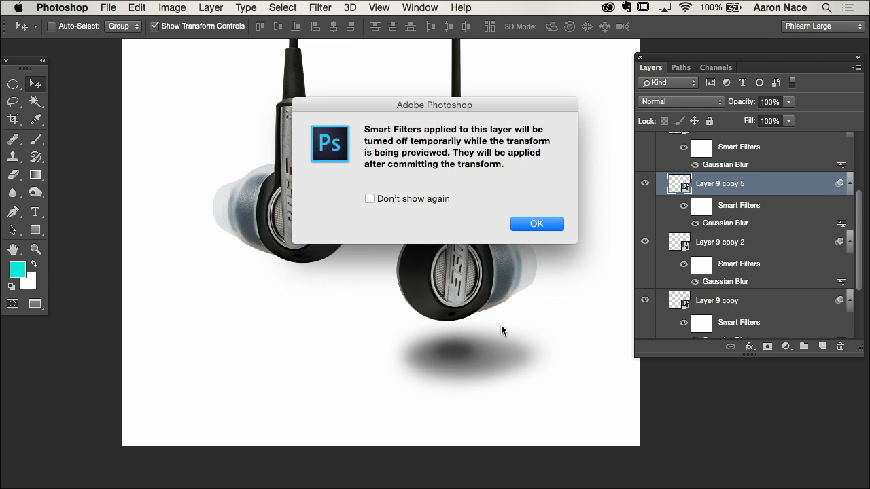
{"action": "left_click", "coordinate": [536, 223]}
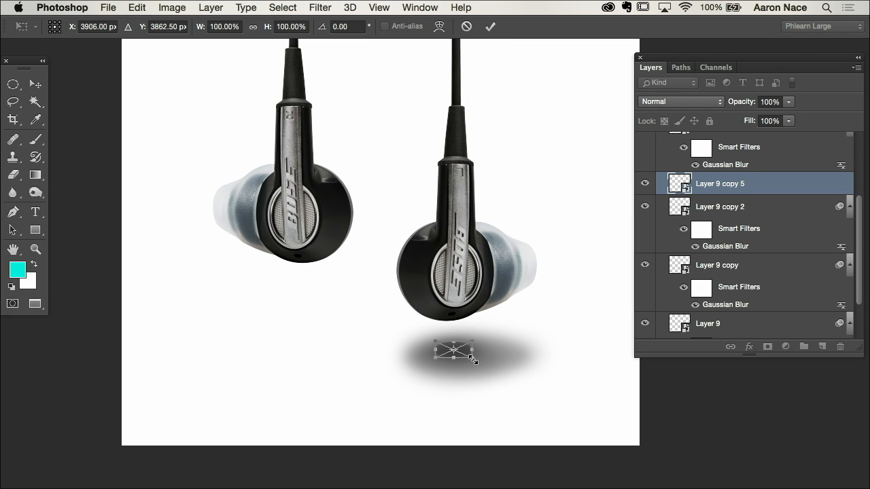
{"action": "left_click_drag", "start_coordinate": [470, 359], "coordinate": [462, 351]}
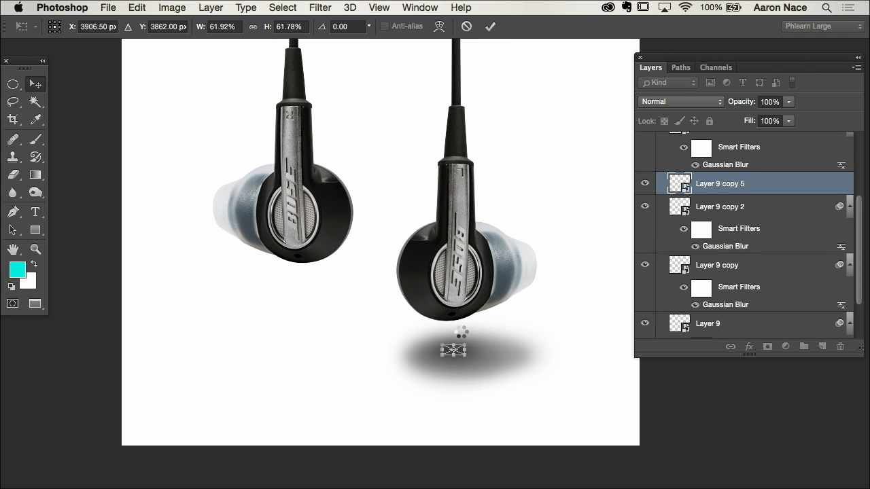
{"action": "left_click", "coordinate": [36, 84]}
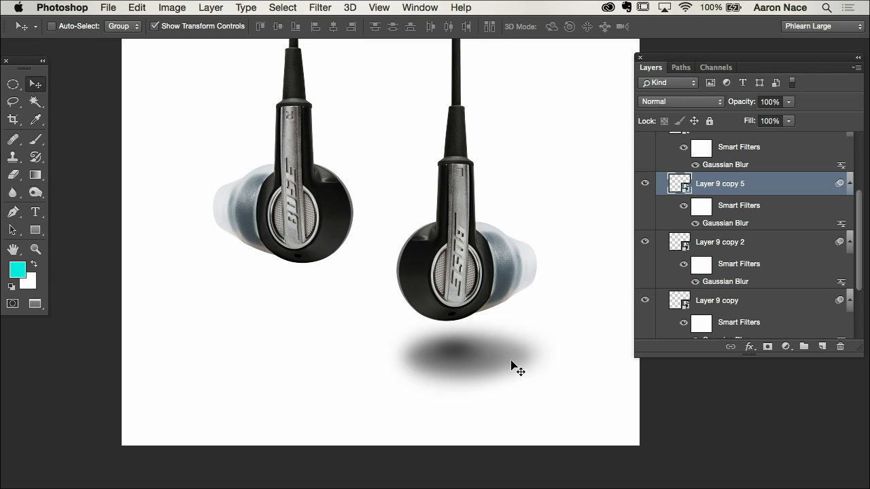
{"action": "mouse_move", "coordinate": [486, 349]}
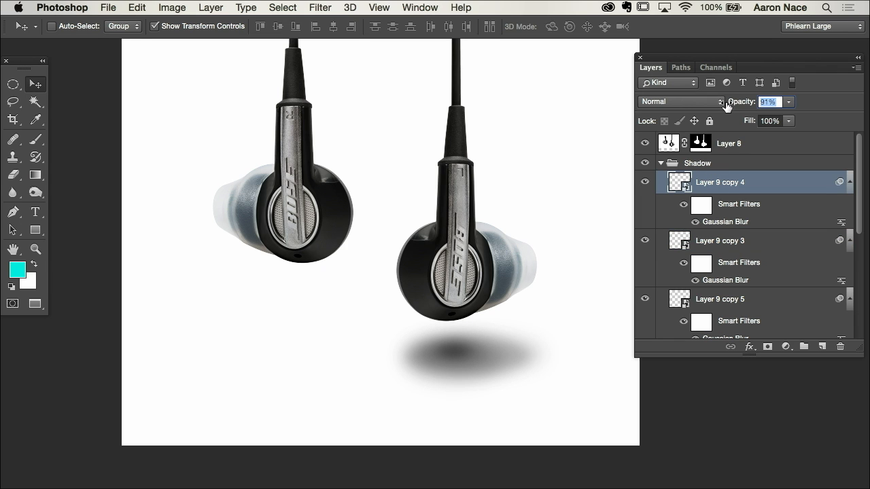
Step: Move the Shadow group up touching beneath the right earphone and squash it to about 88% height
{"action": "left_click", "coordinate": [669, 163]}
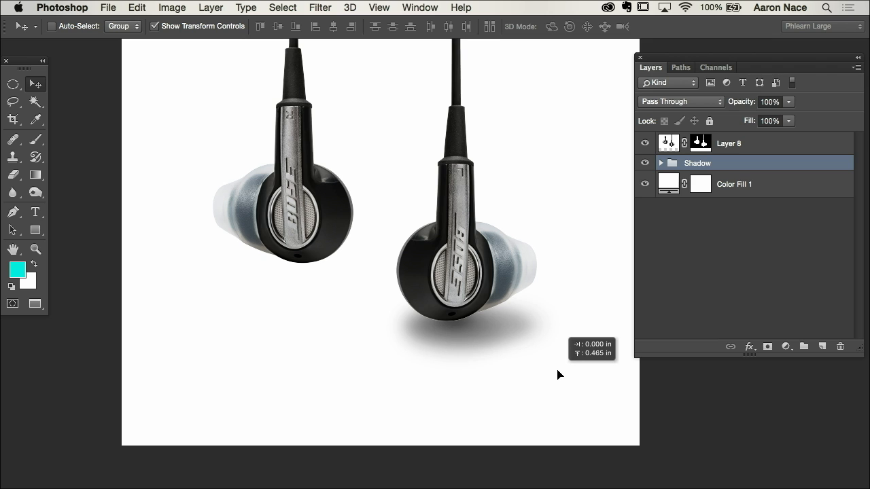
{"action": "mouse_move", "coordinate": [579, 324]}
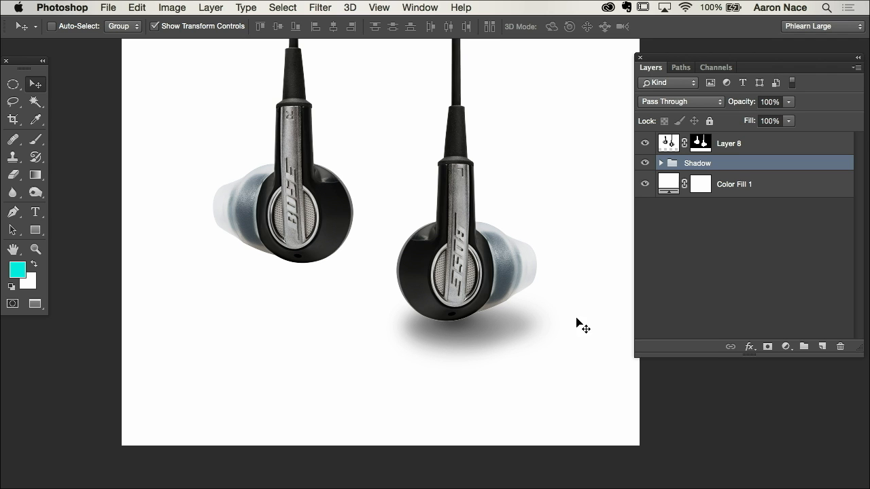
{"action": "left_click_drag", "start_coordinate": [582, 324], "coordinate": [537, 386]}
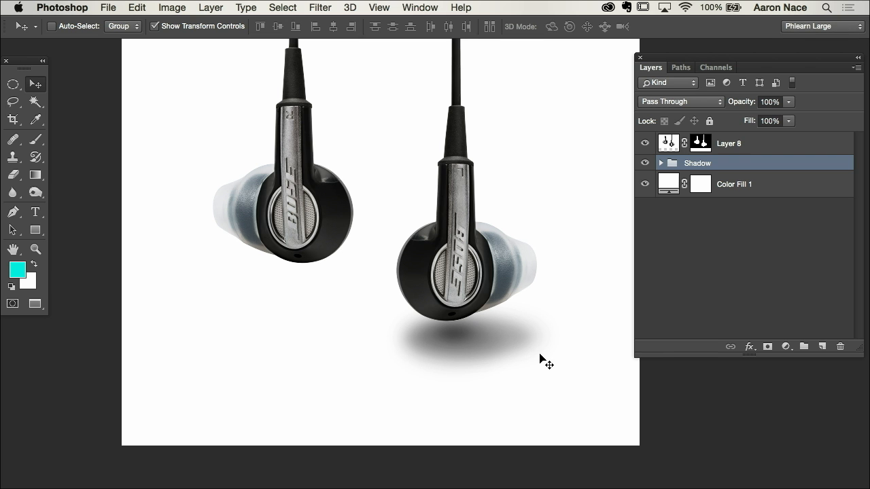
{"action": "mouse_move", "coordinate": [493, 364]}
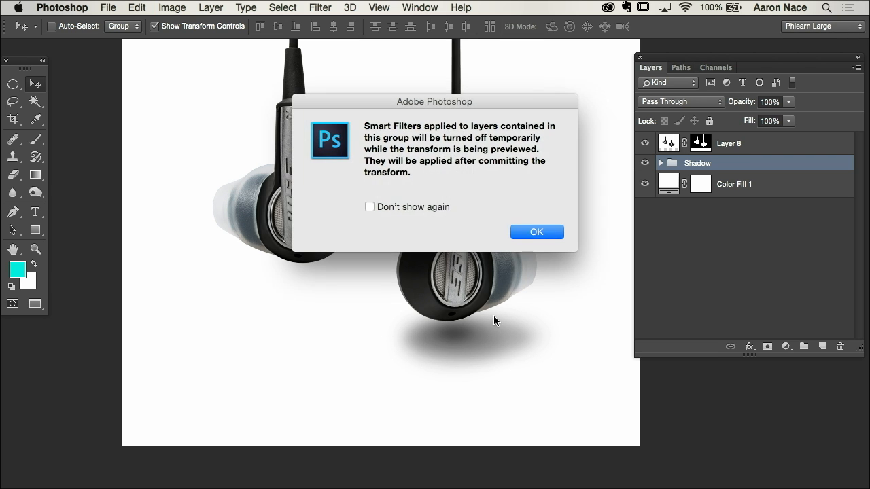
{"action": "left_click", "coordinate": [536, 232]}
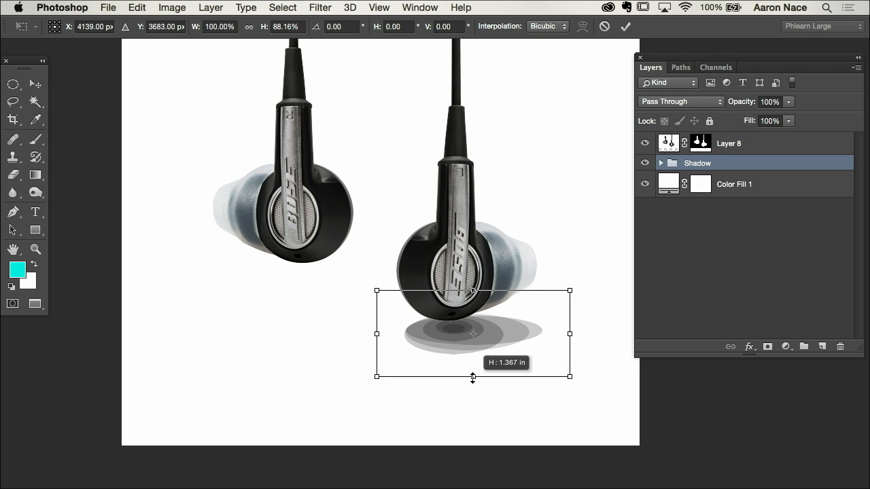
{"action": "left_click_drag", "start_coordinate": [474, 378], "coordinate": [473, 367]}
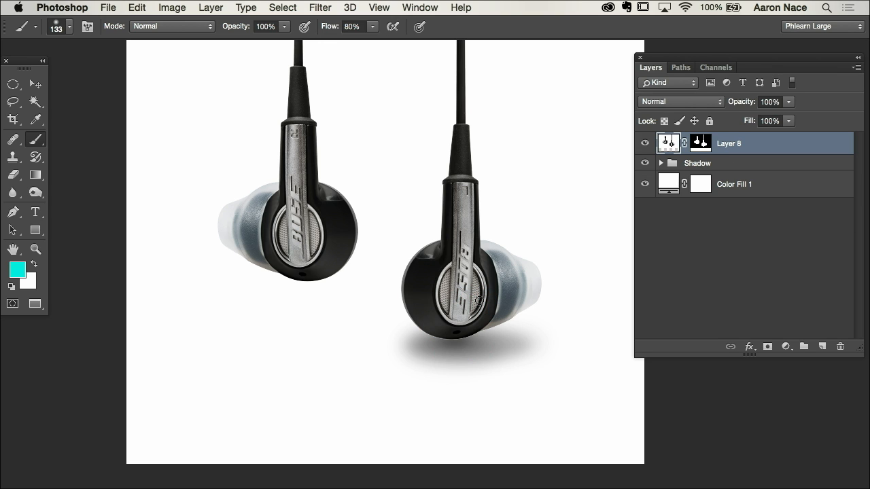
Step: Place the merged 'Shadow copy' under the right earphone and scale it to about 98%
{"action": "left_click", "coordinate": [697, 163]}
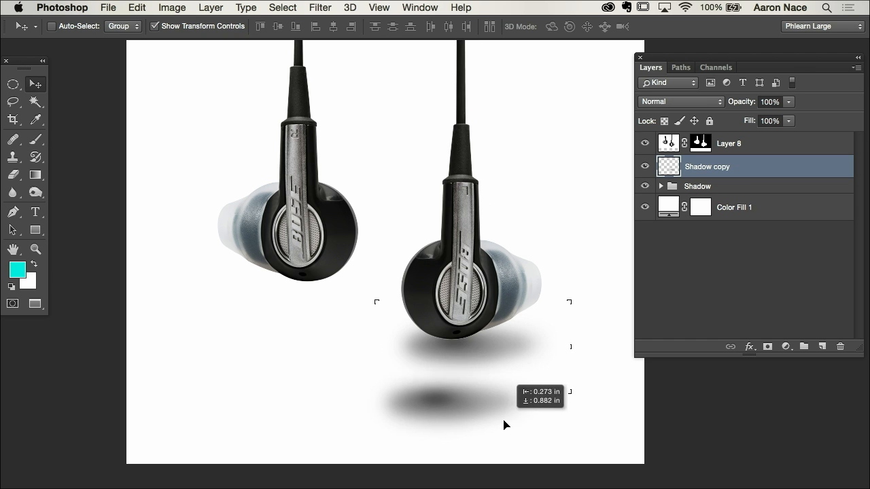
{"action": "left_click_drag", "start_coordinate": [428, 397], "coordinate": [473, 347]}
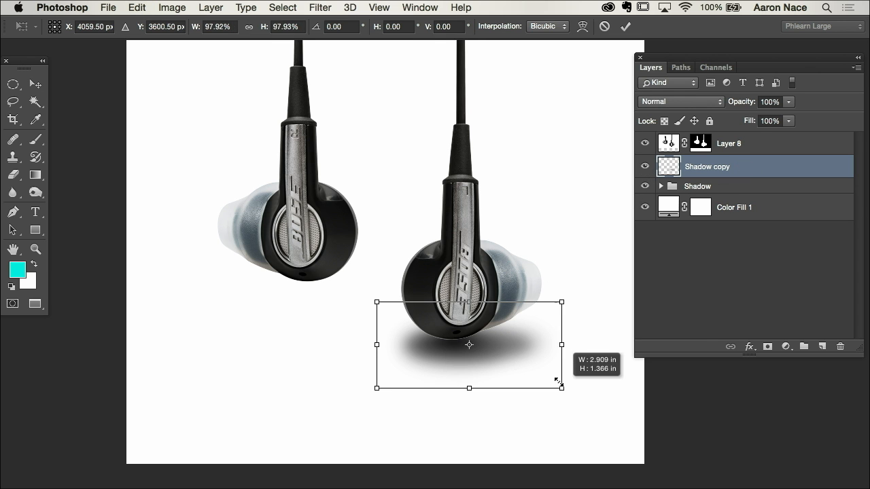
{"action": "left_click_drag", "start_coordinate": [560, 387], "coordinate": [530, 372]}
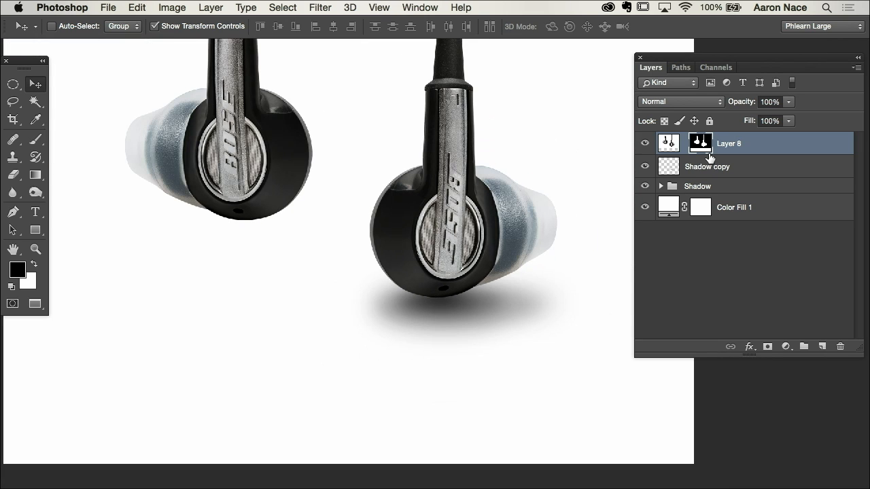
Step: Duplicate Shadow copy into copies 2–4, each scaled smaller and centred under the earbud tip
{"action": "left_click", "coordinate": [707, 166]}
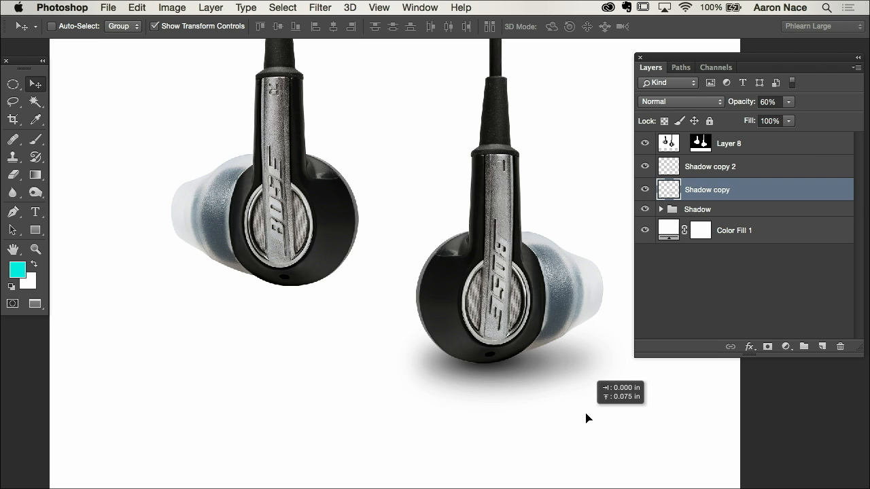
{"action": "left_click", "coordinate": [709, 166]}
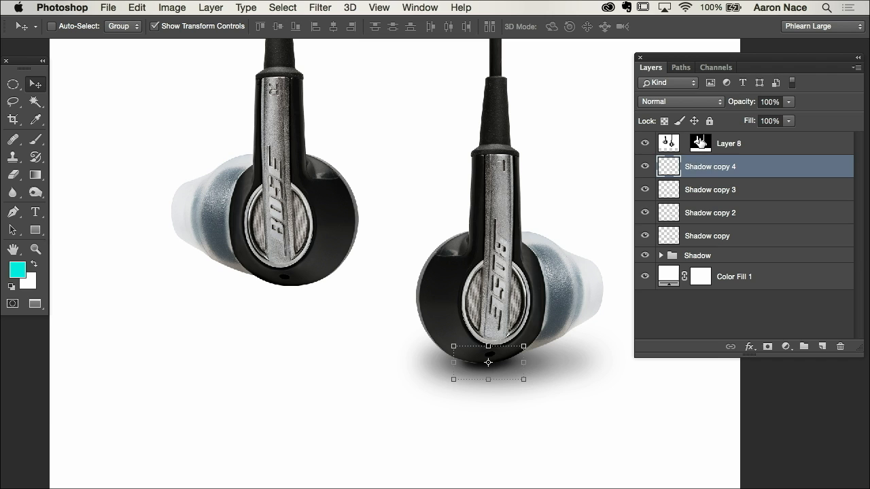
{"action": "left_click", "coordinate": [728, 143]}
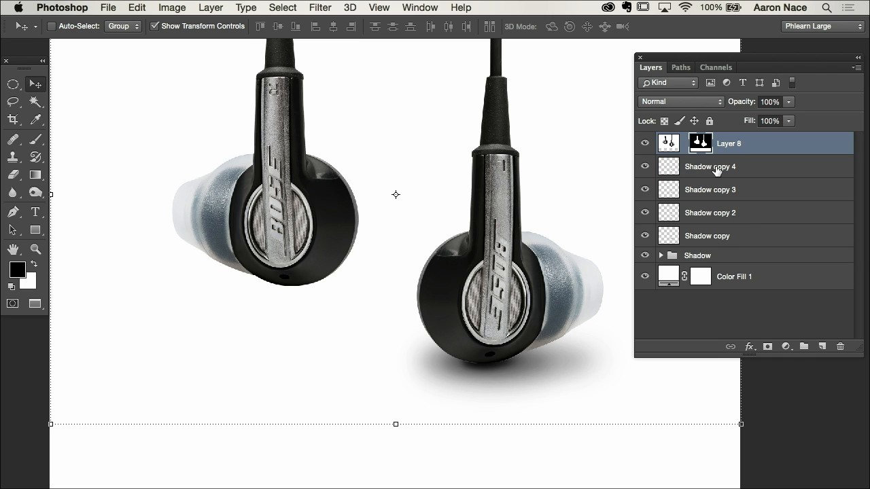
{"action": "mouse_move", "coordinate": [713, 170]}
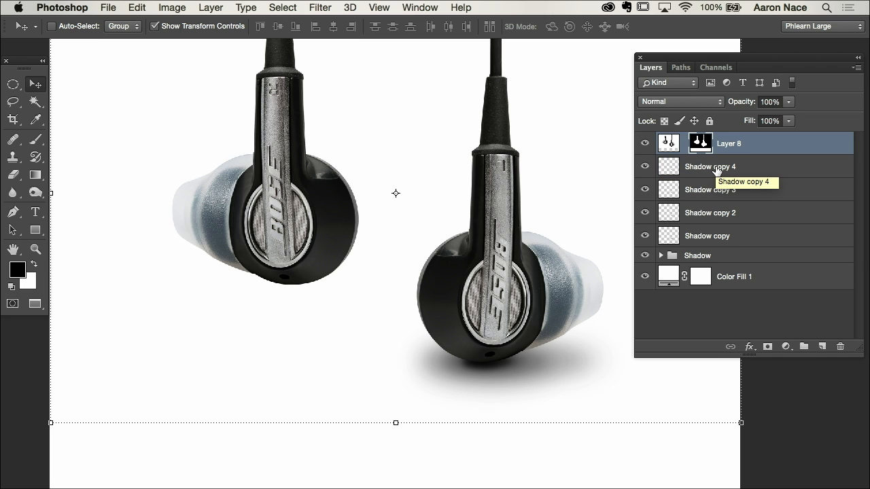
{"action": "left_click", "coordinate": [710, 166]}
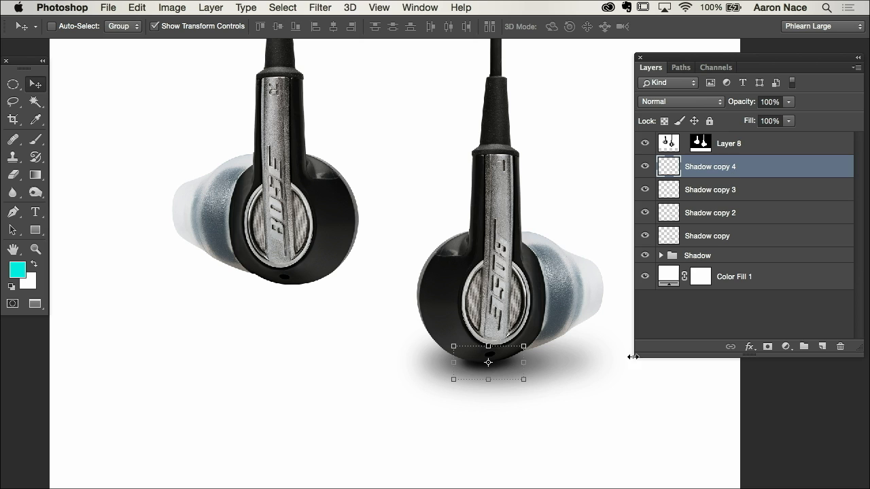